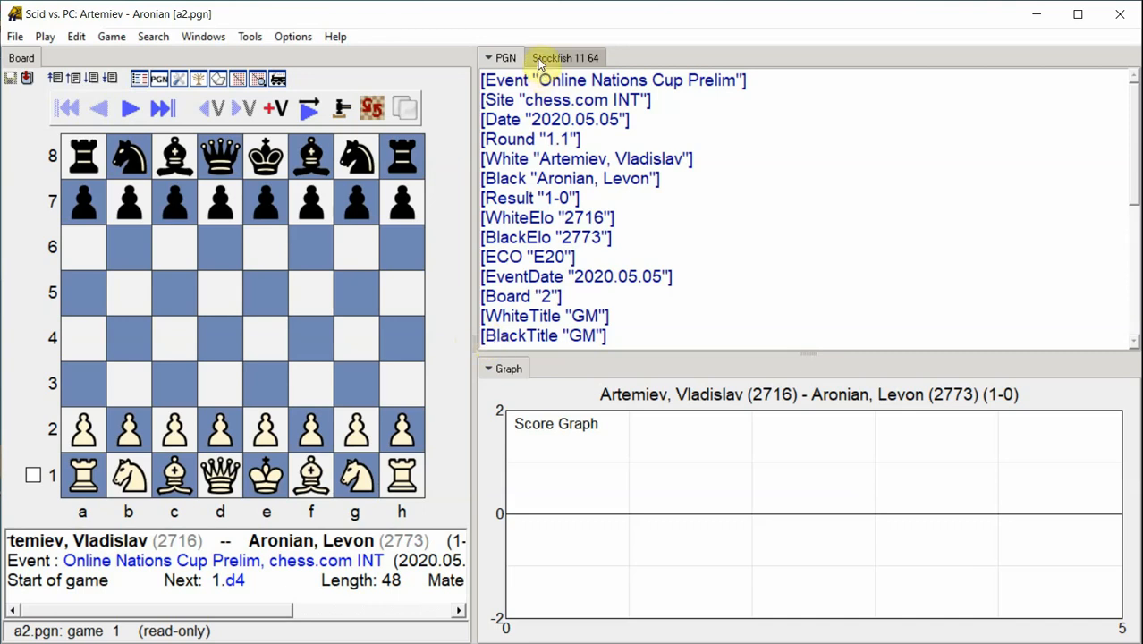
Step: Start Stockfish annotating at 3 seconds per move, scoring all moves with variations when not best
left_click(565, 57)
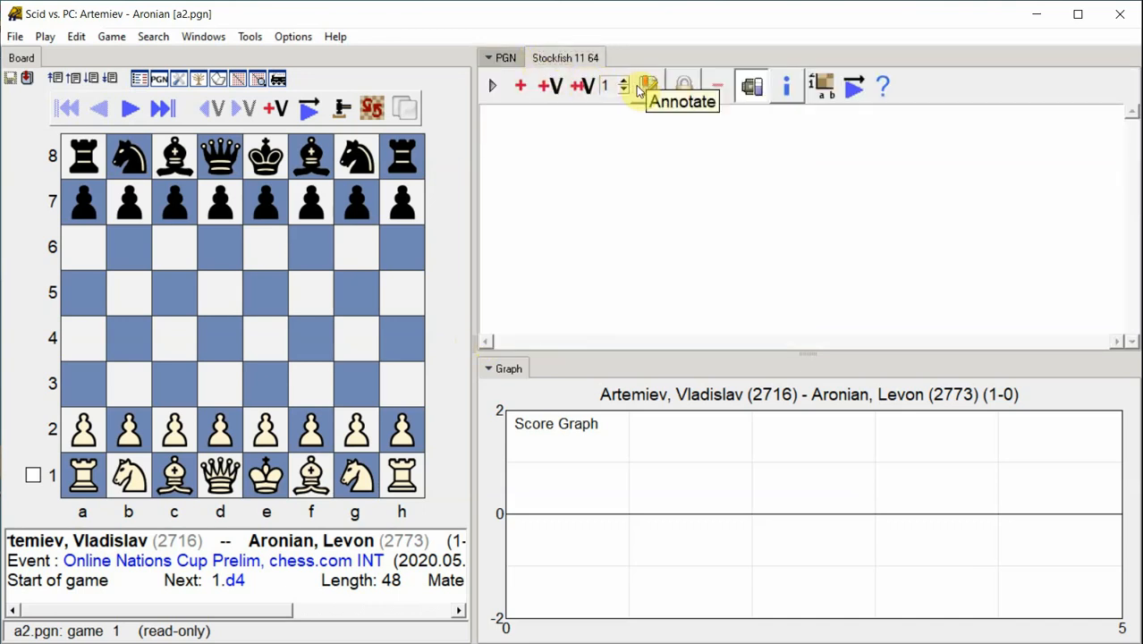
left_click(645, 86)
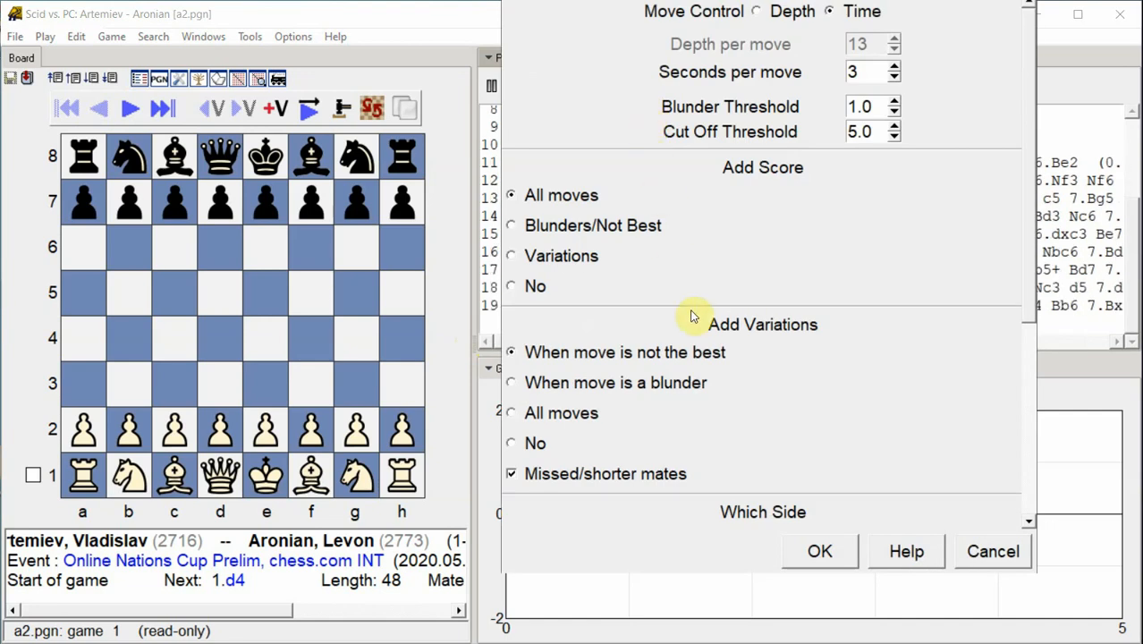
left_click(820, 551)
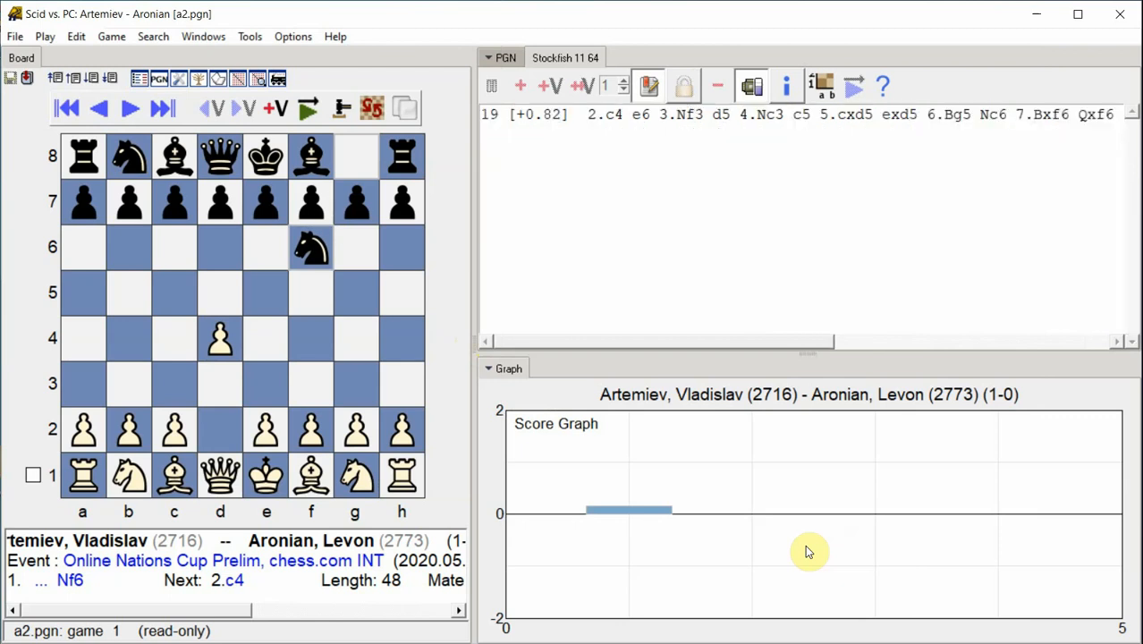
Step: Follow the PGN text as scores and variations are added through 10...Nxc3
left_click(128, 107)
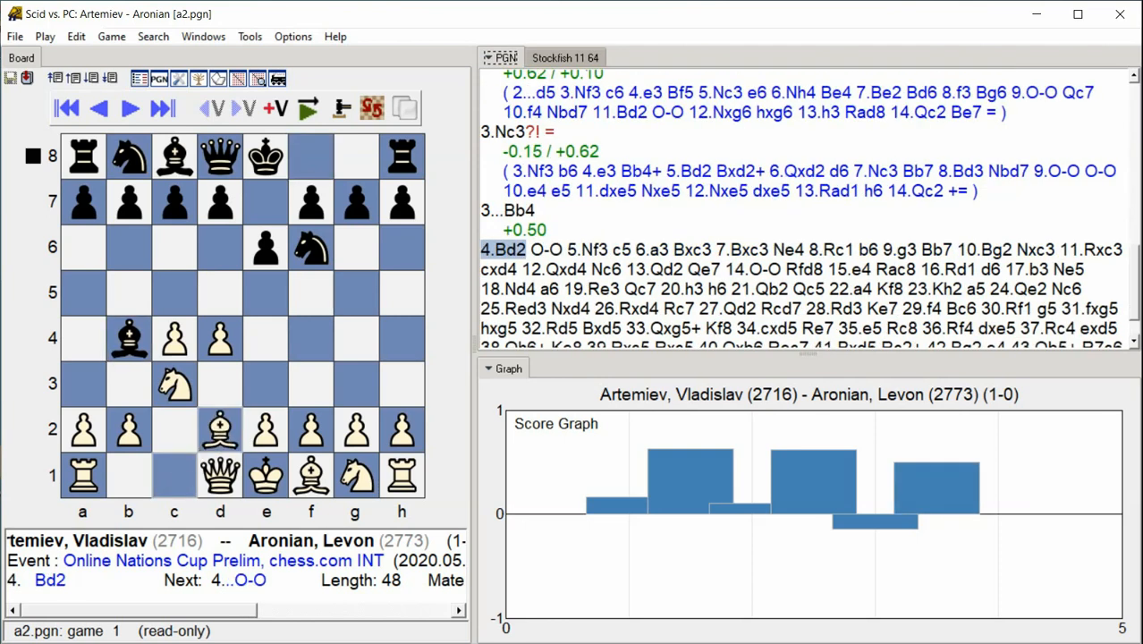
left_click(129, 110)
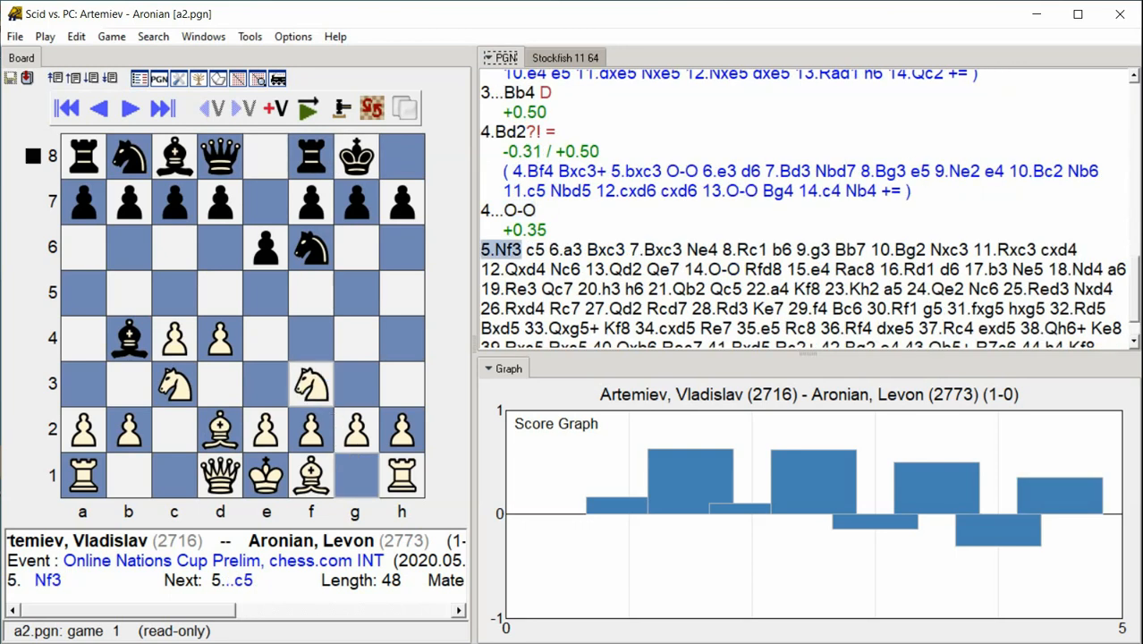
left_click(163, 109)
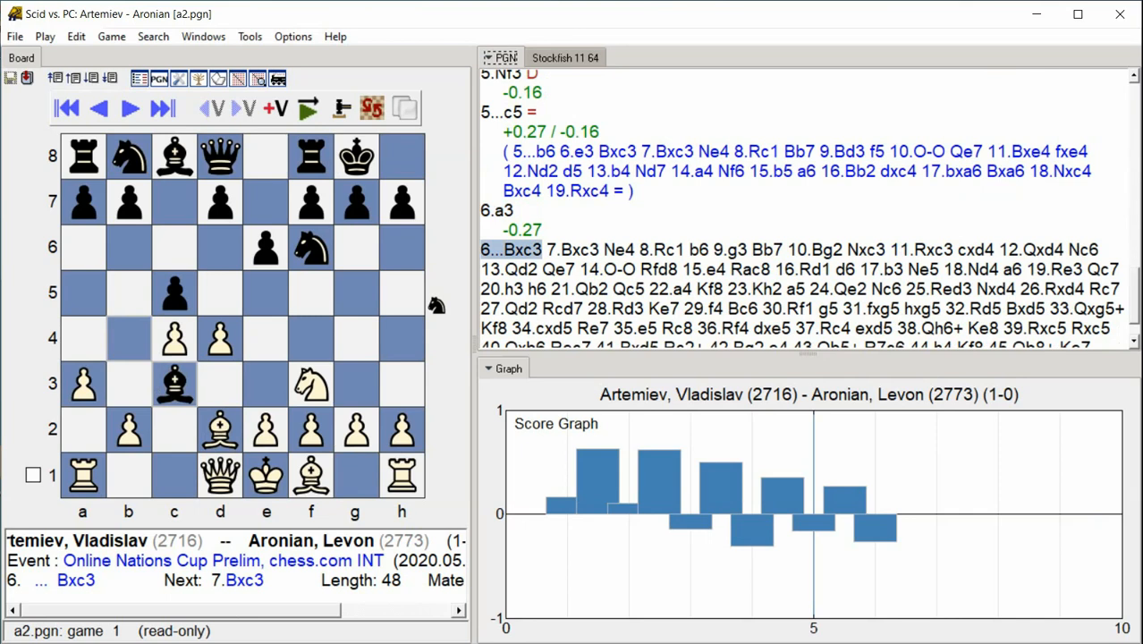
left_click(129, 109)
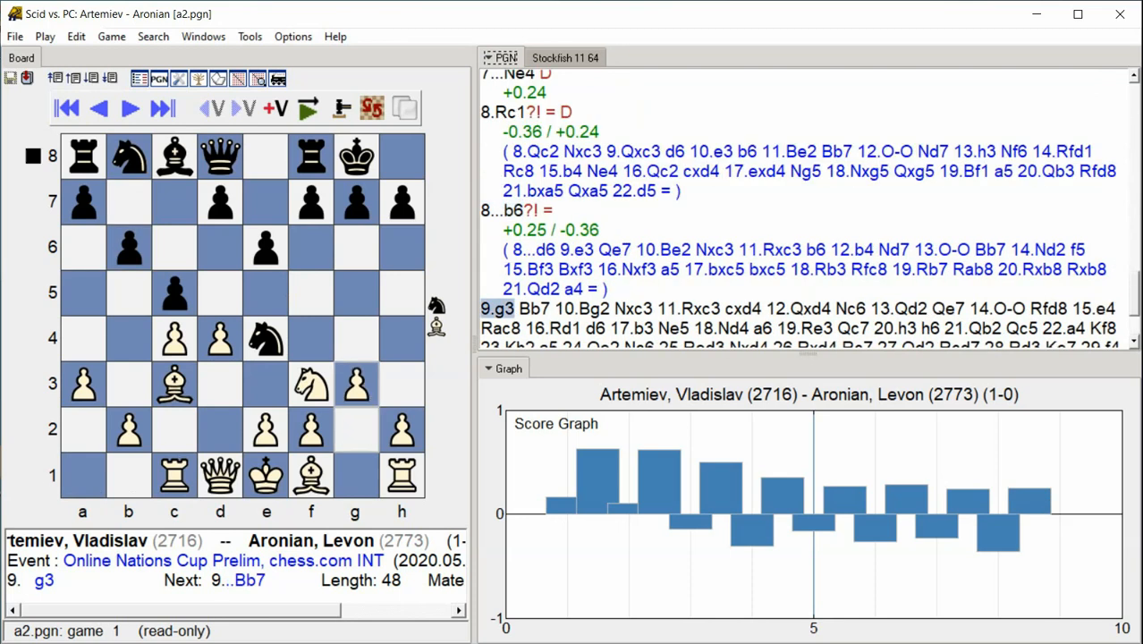
left_click(161, 107)
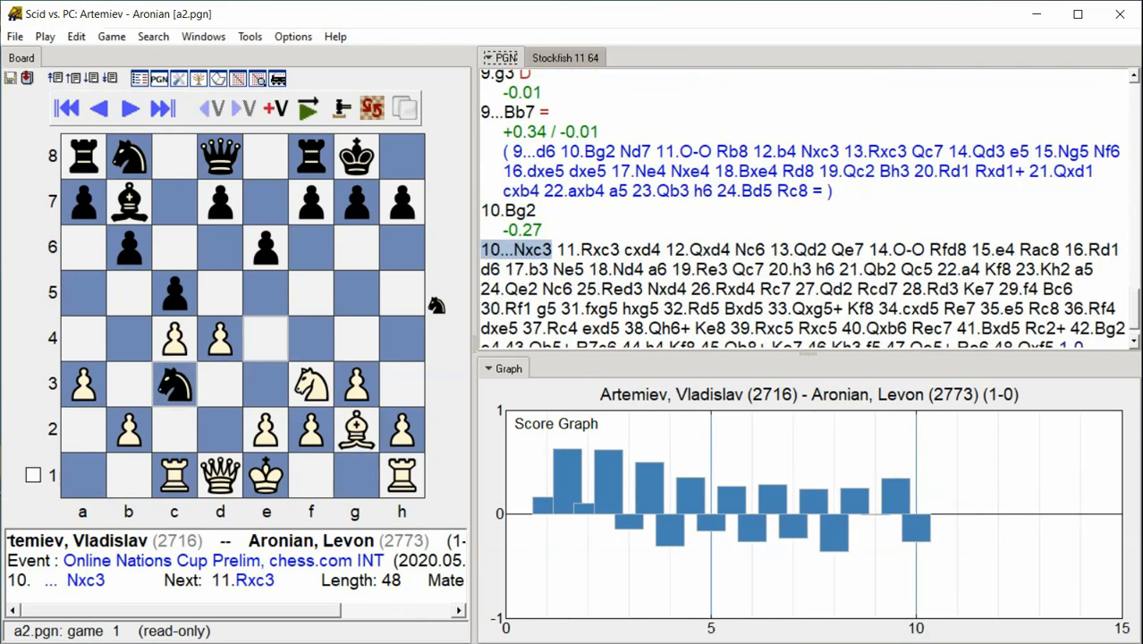
Step: Keep the PGN window in view while the annotation advances to 21...Qc5
left_click(129, 107)
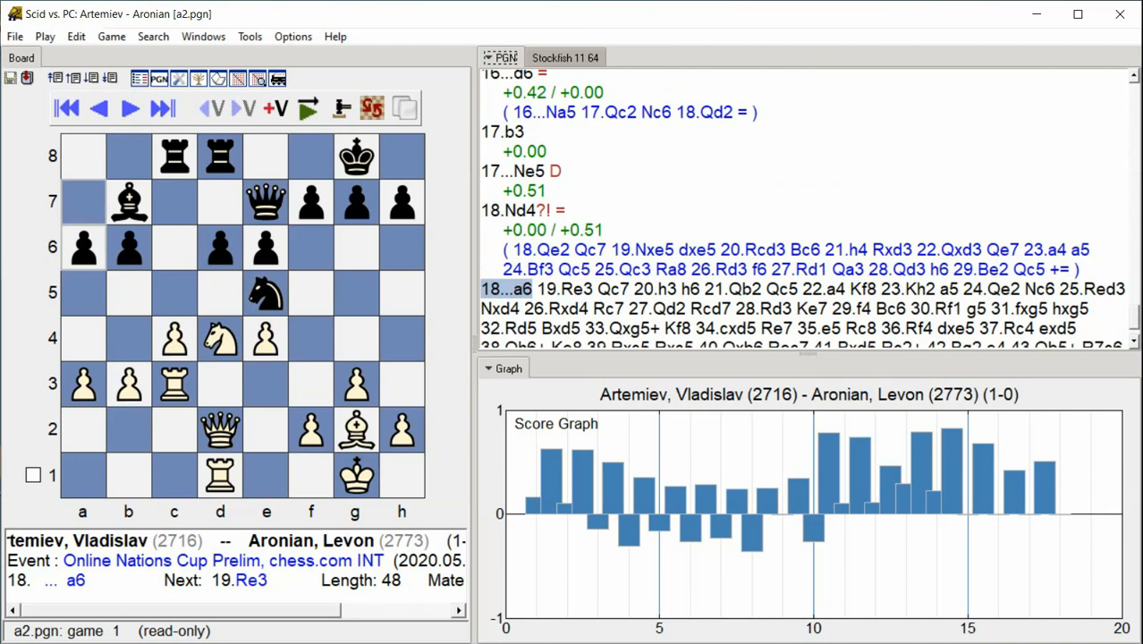
left_click(128, 109)
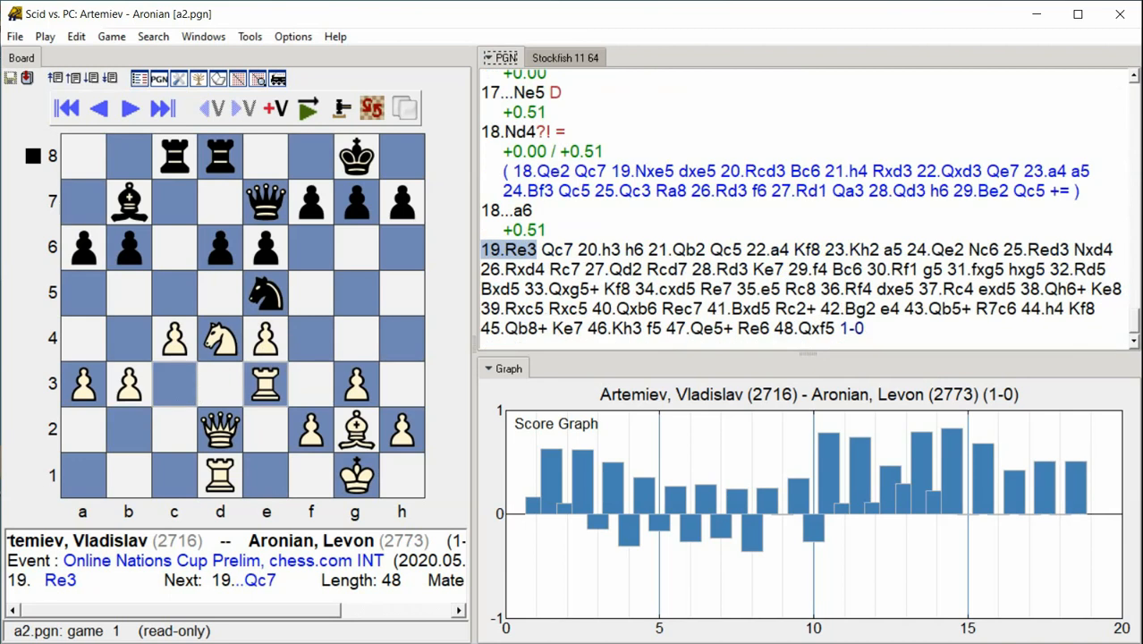
left_click(129, 109)
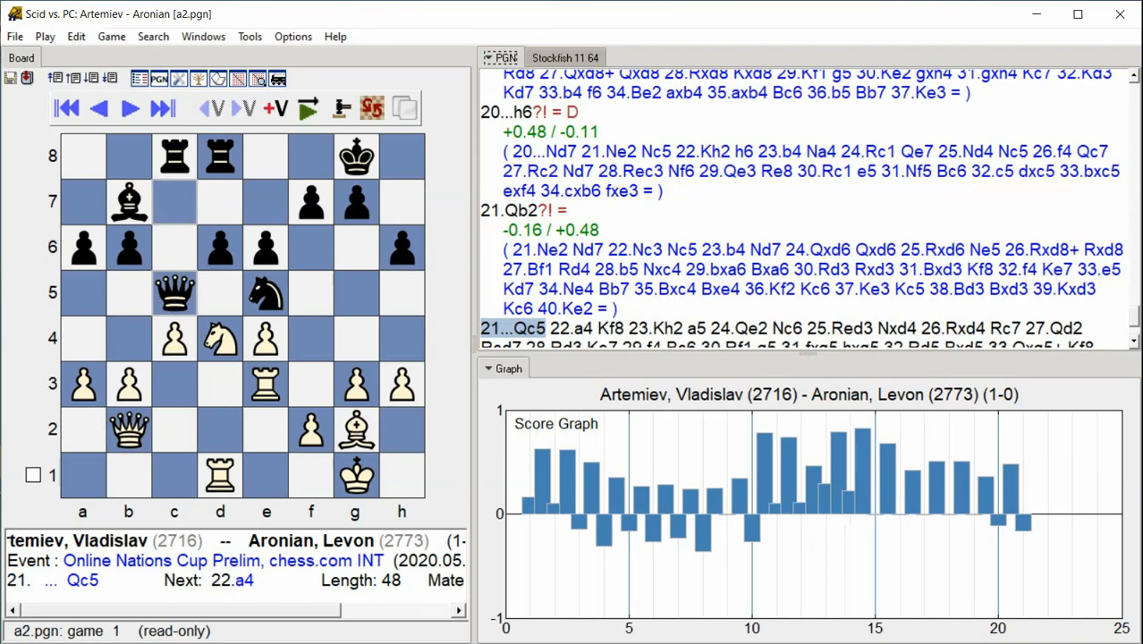
left_click(161, 109)
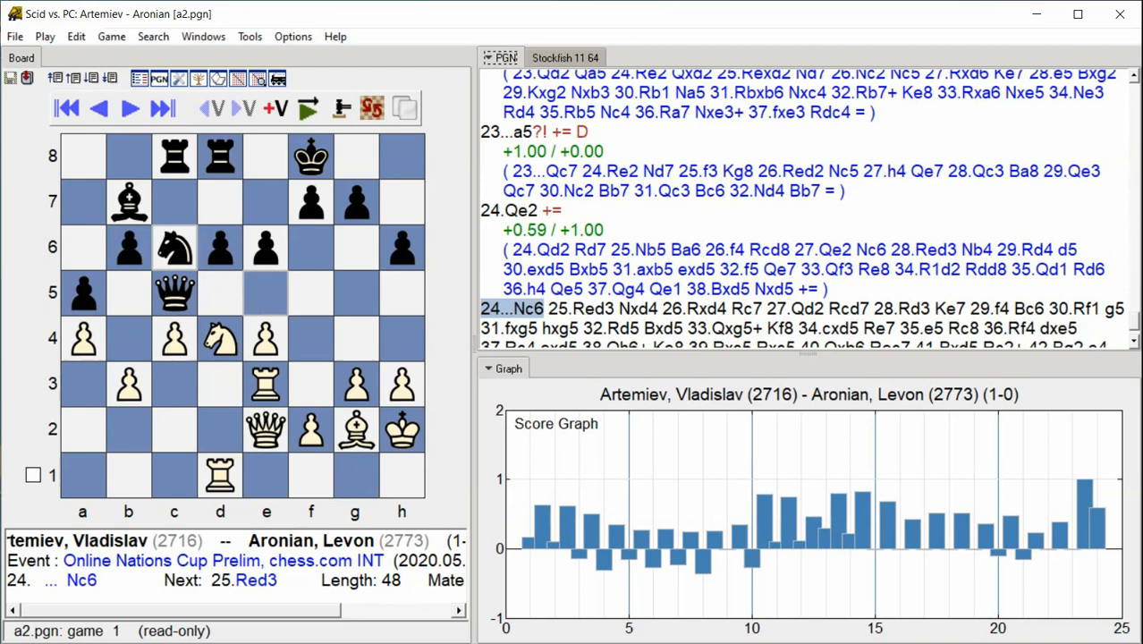
Step: Watch the PGN window as judgements and variations are added through 31...hxg5
left_click(129, 108)
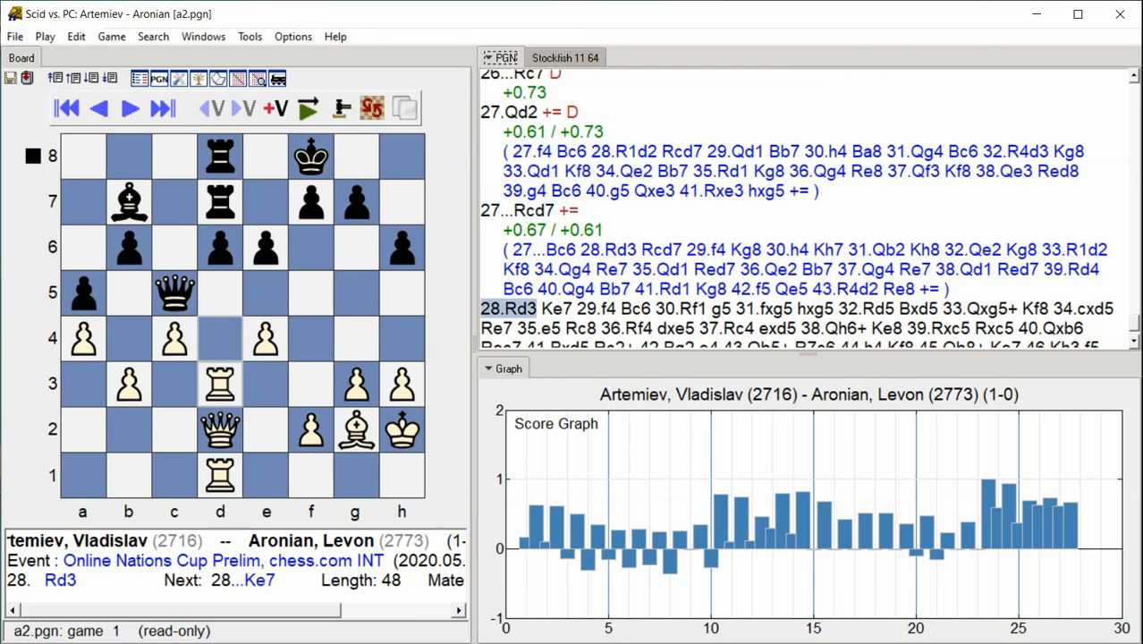
left_click(129, 109)
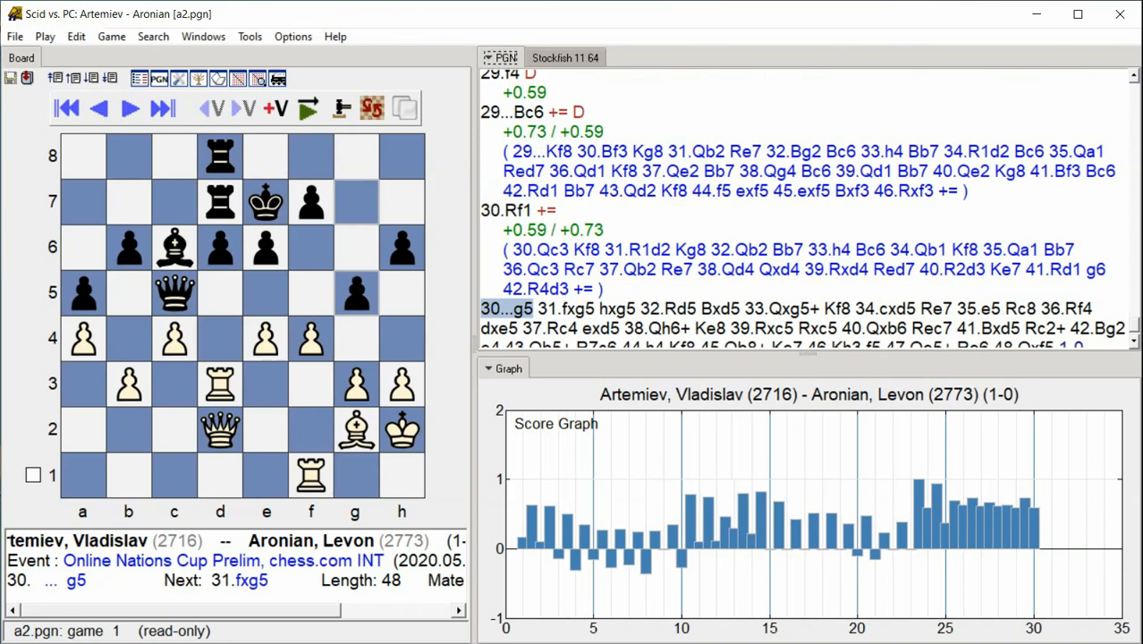
left_click(129, 107)
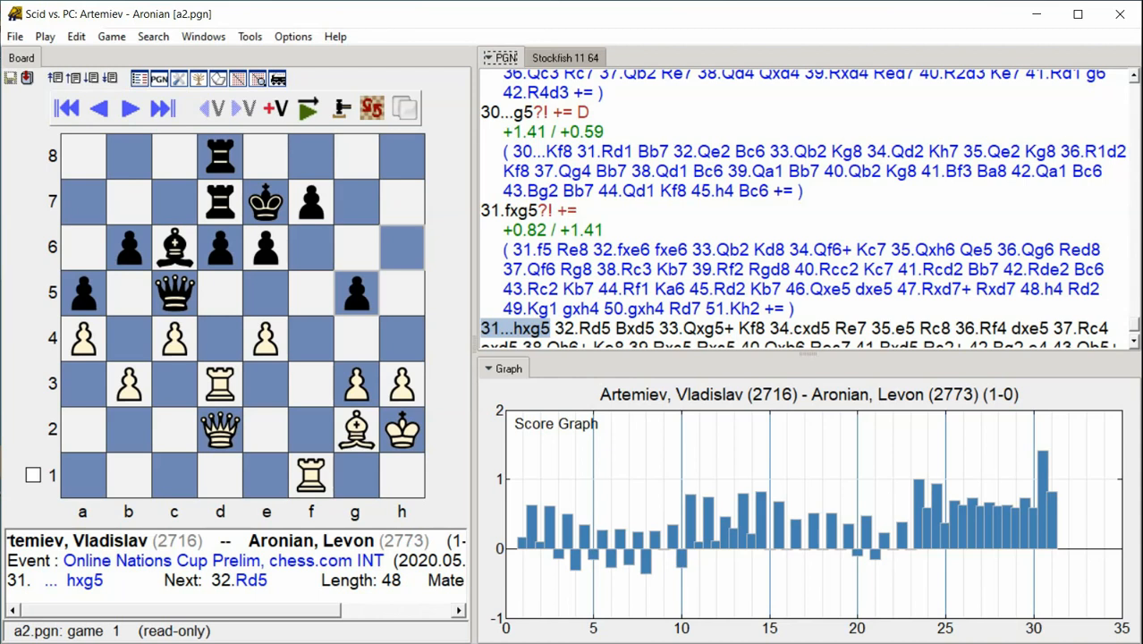
Step: Let scores accumulate through 40.Qxb6 while checking the score graph's jump to about +8
left_click(129, 109)
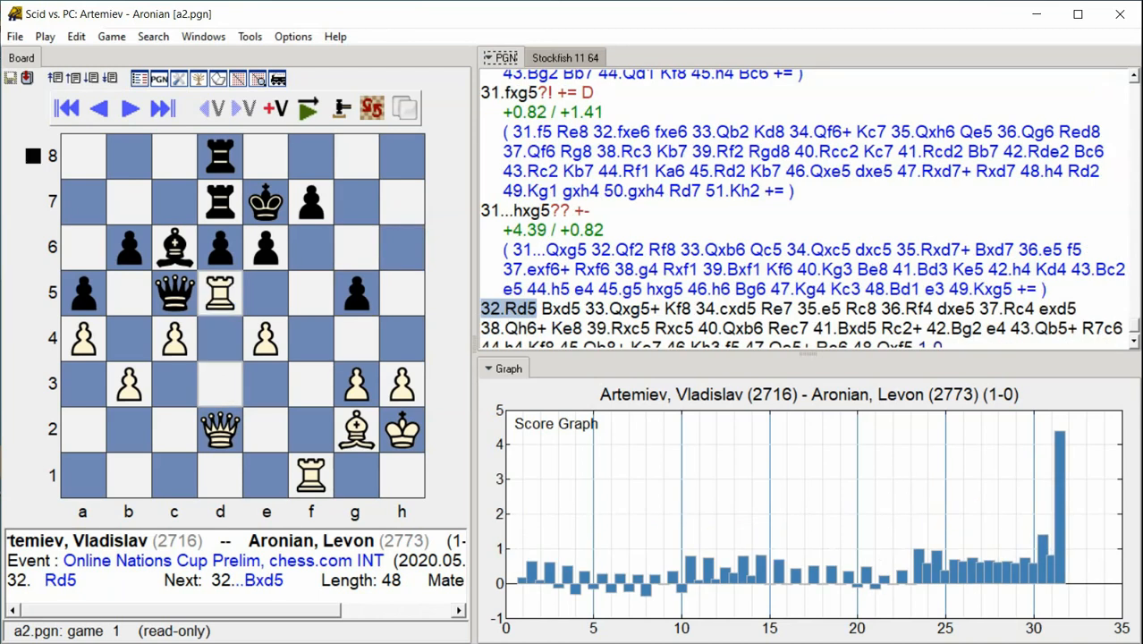
left_click(161, 108)
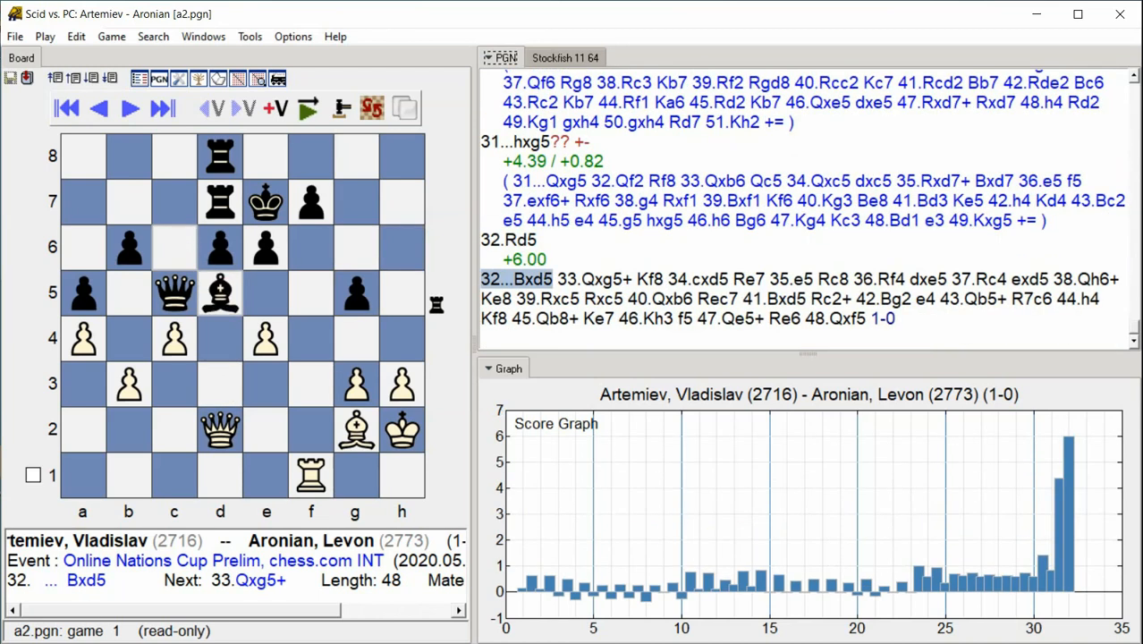
left_click(161, 109)
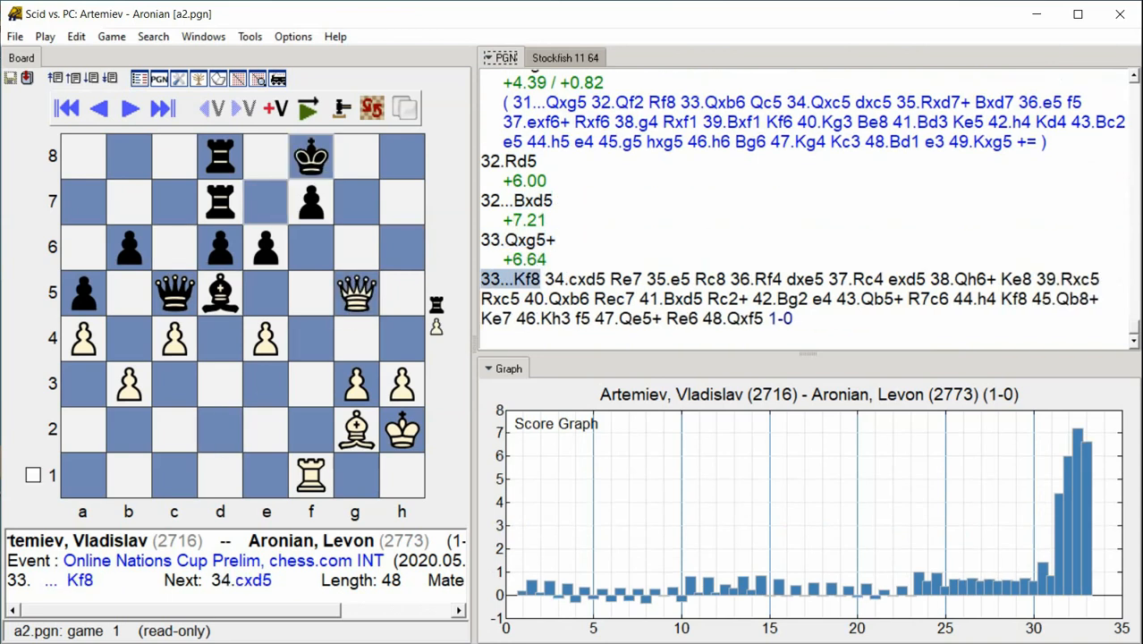
left_click(129, 109)
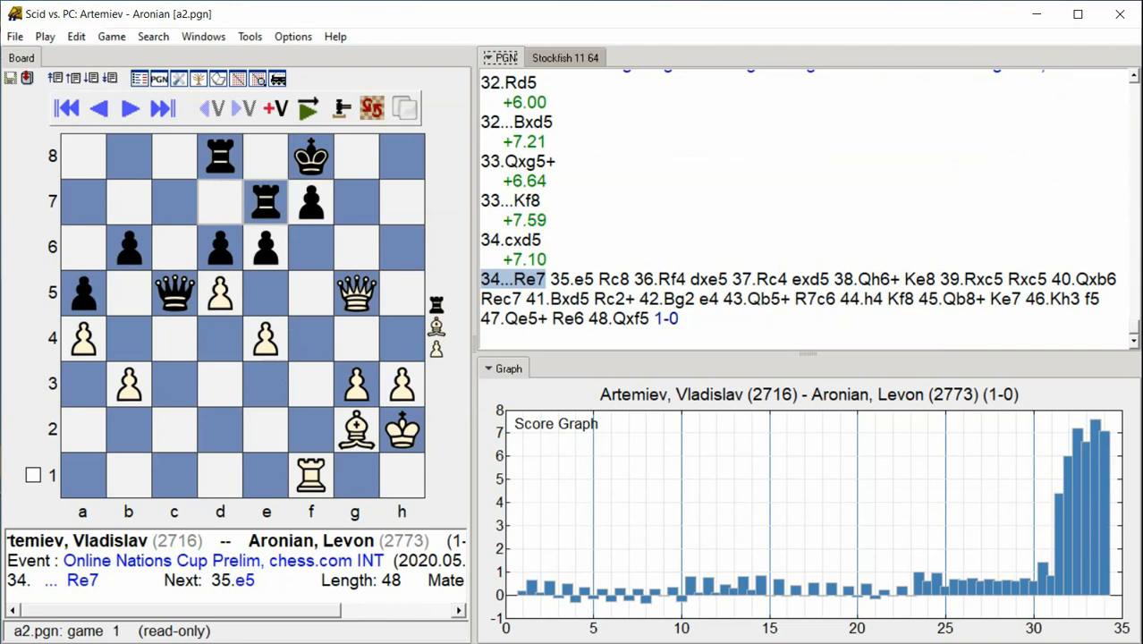
left_click(128, 107)
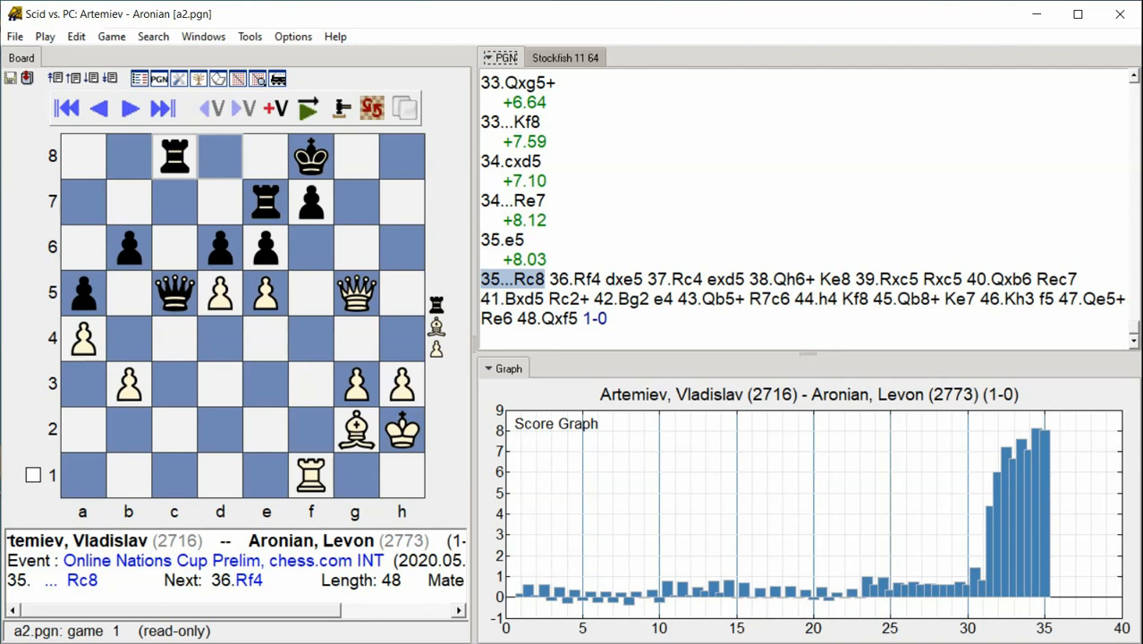
left_click(129, 108)
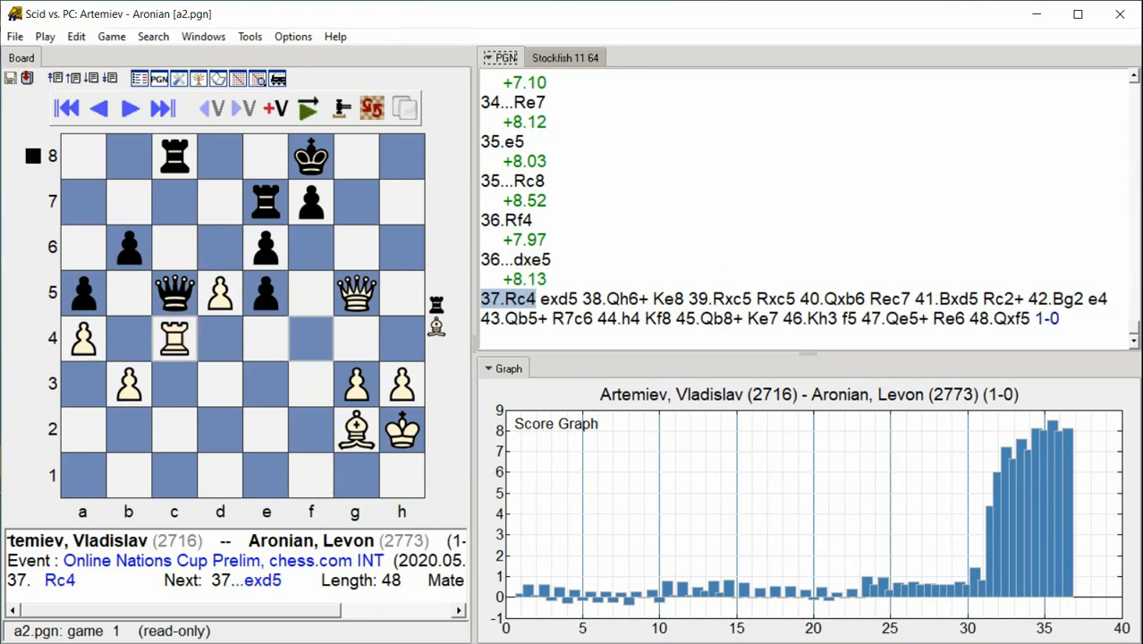
left_click(129, 109)
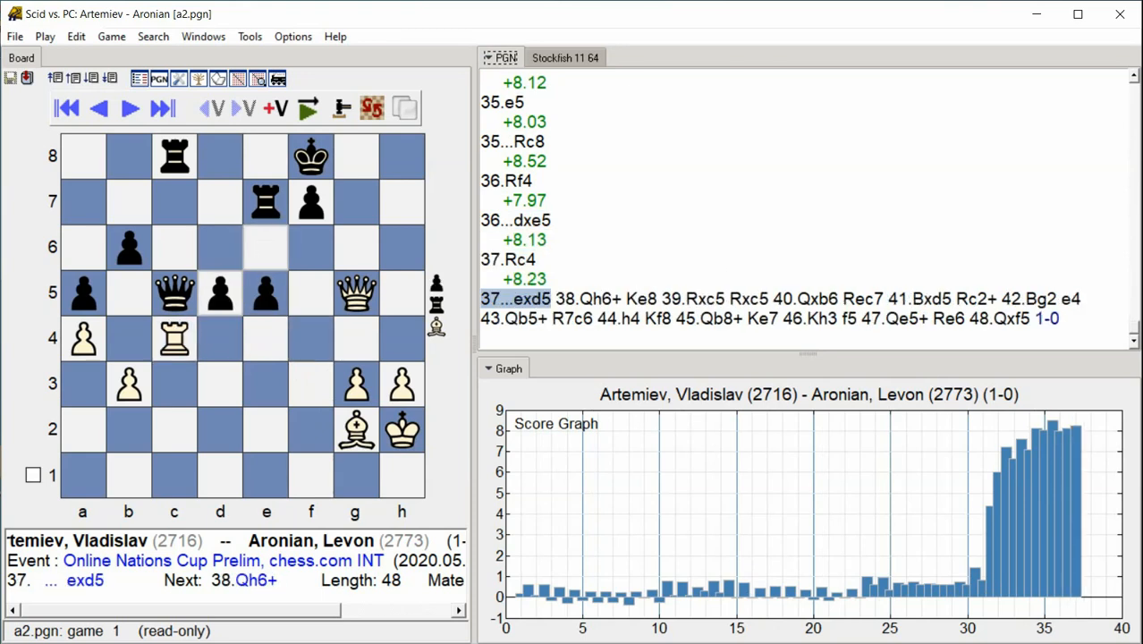
left_click(129, 108)
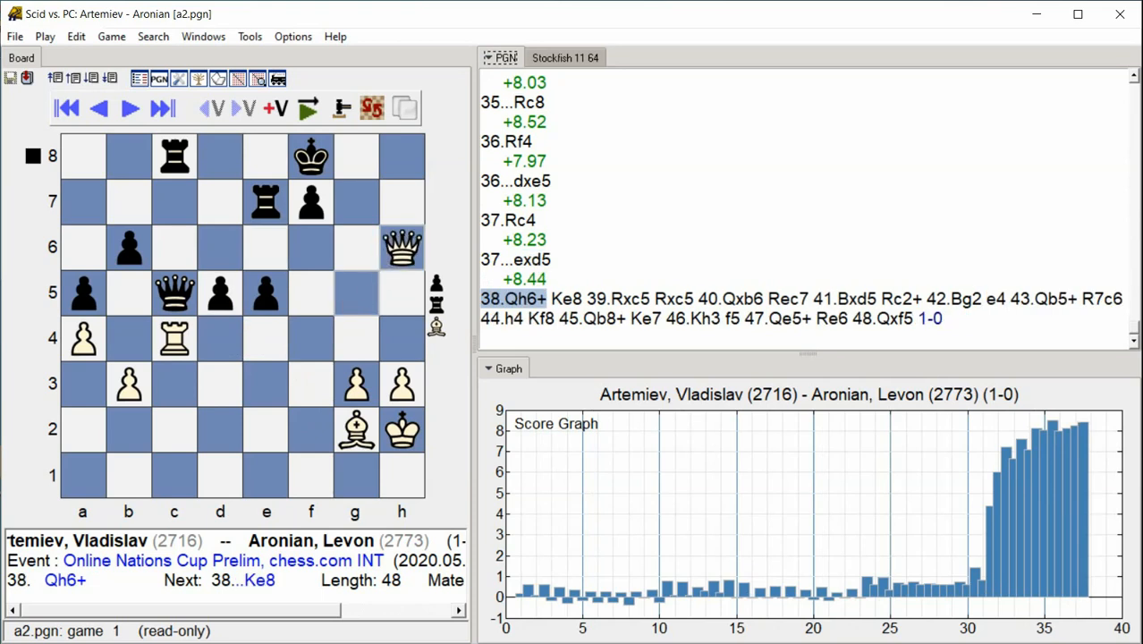
left_click(129, 107)
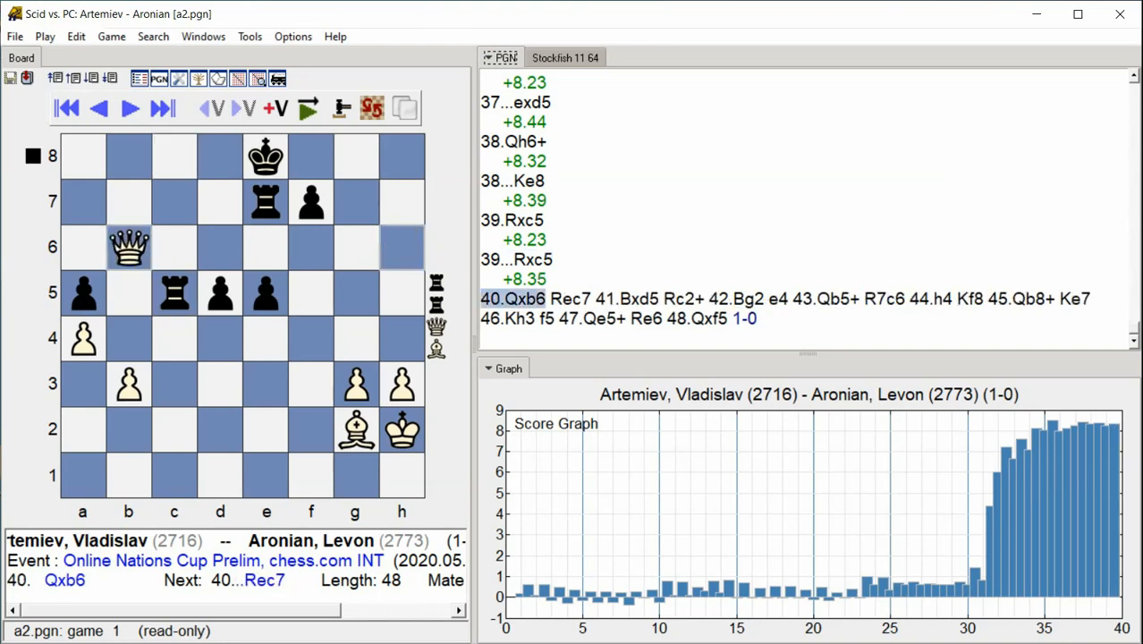
Step: Follow the PGN text as per-move scores are added through 46...f5
left_click(129, 108)
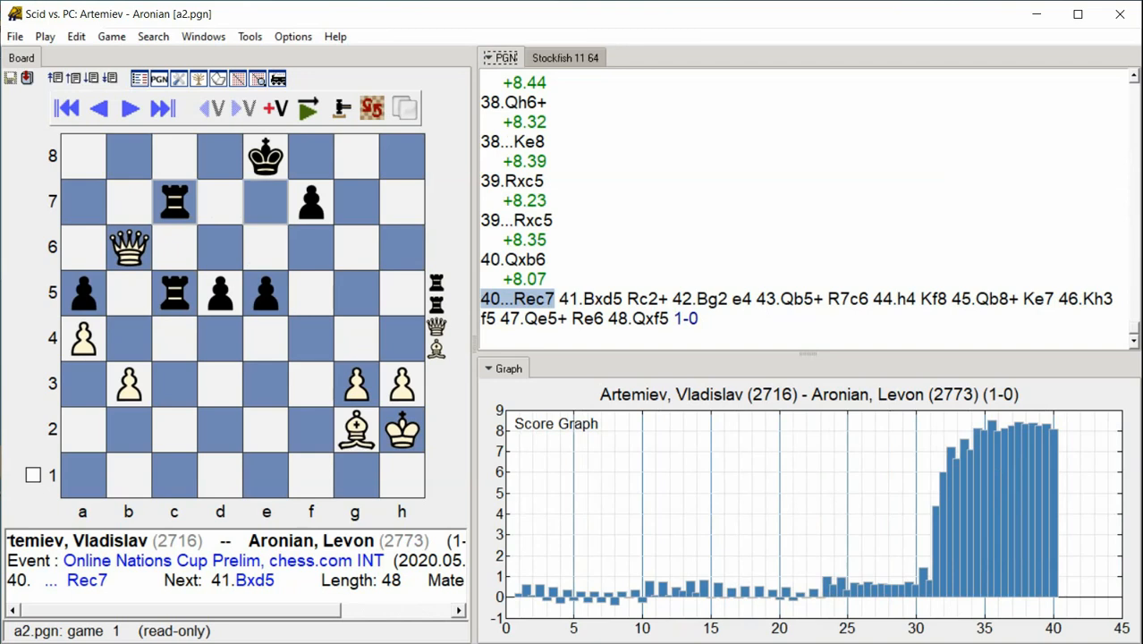
left_click(128, 107)
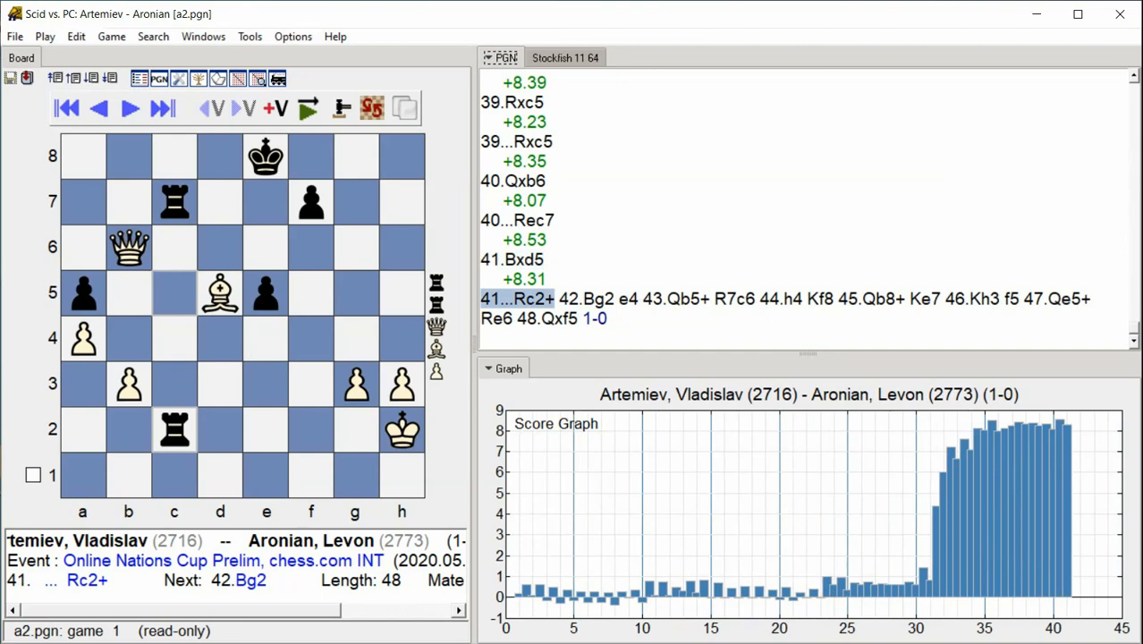
left_click(161, 107)
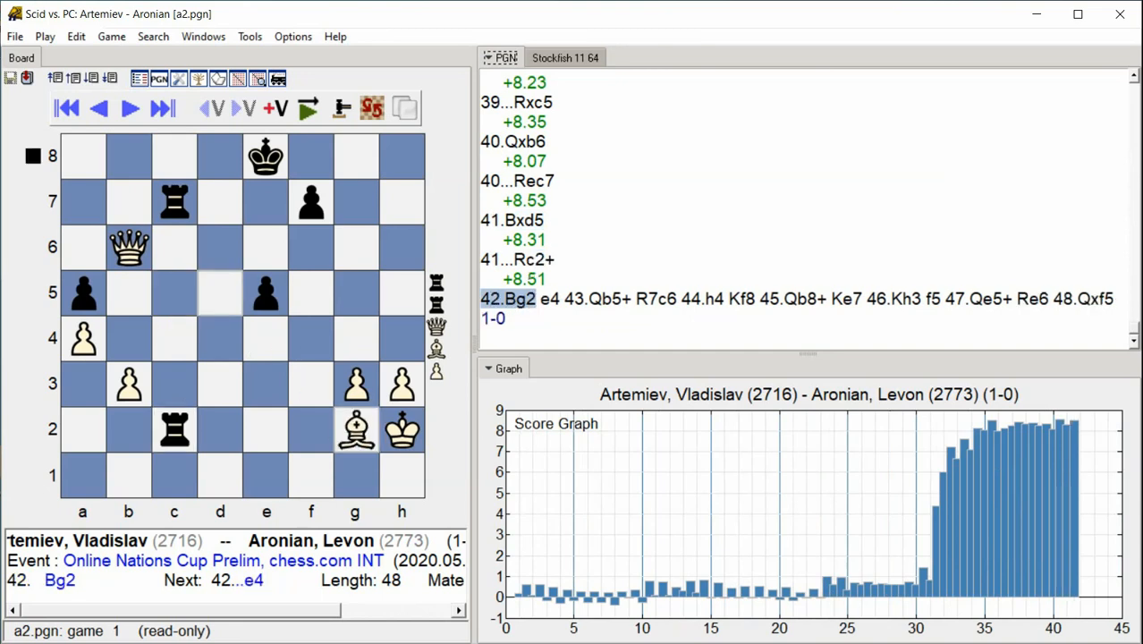
left_click(129, 107)
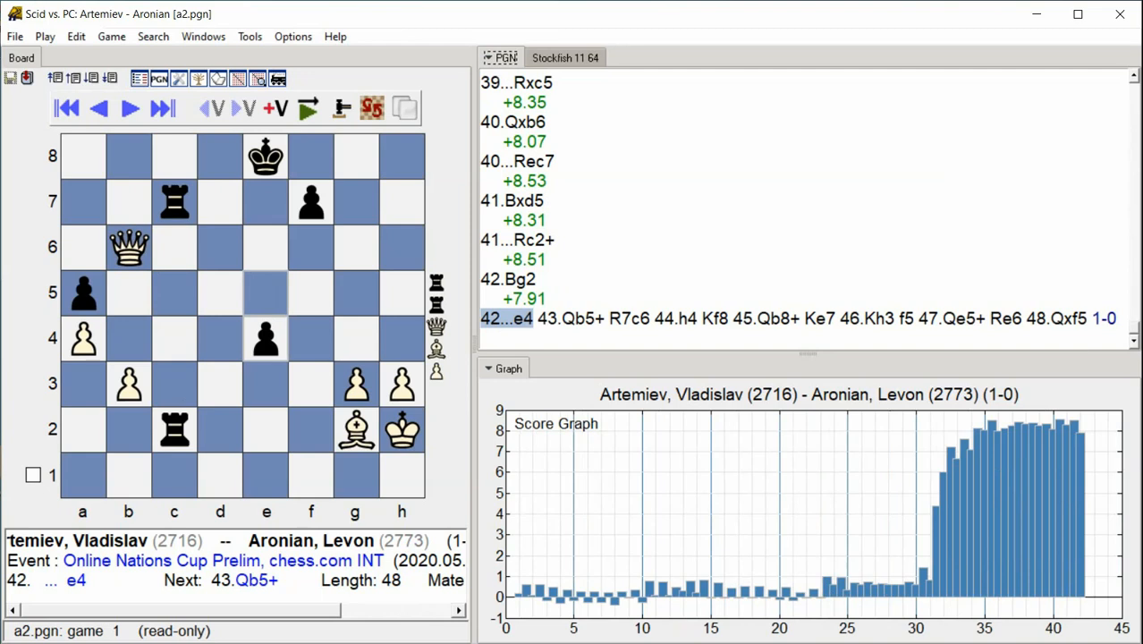
left_click(129, 107)
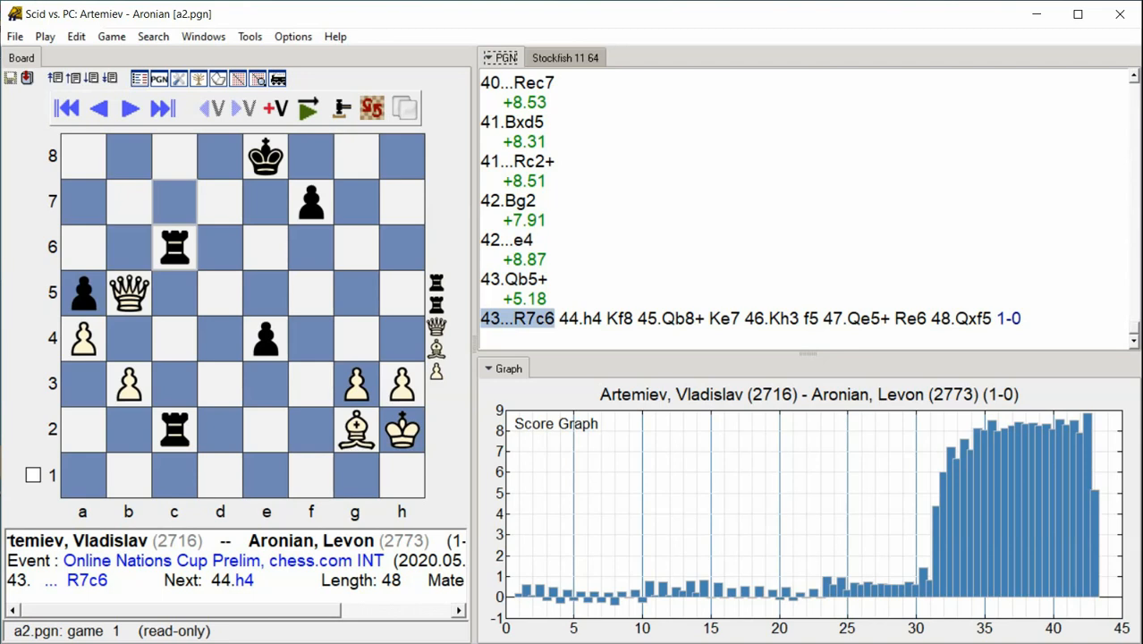
left_click(129, 107)
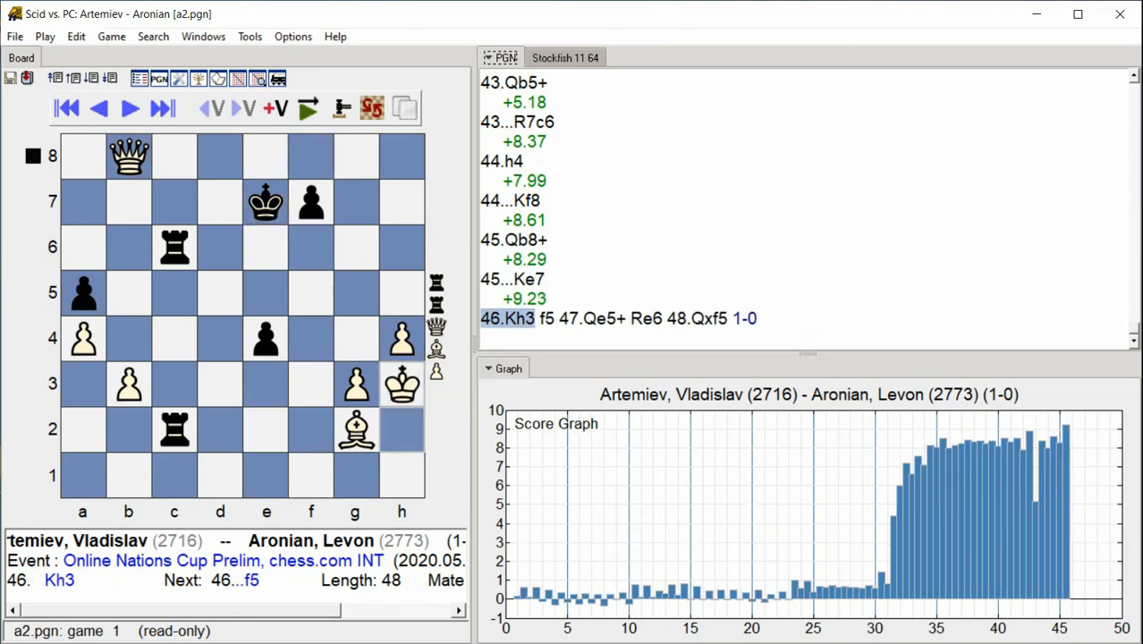
left_click(129, 107)
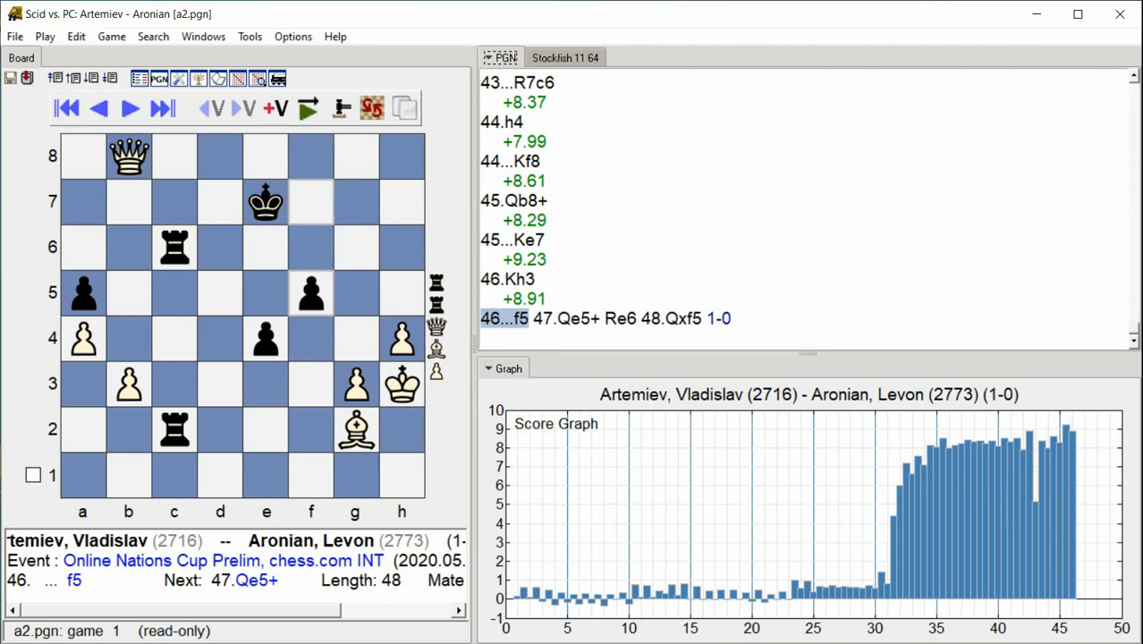